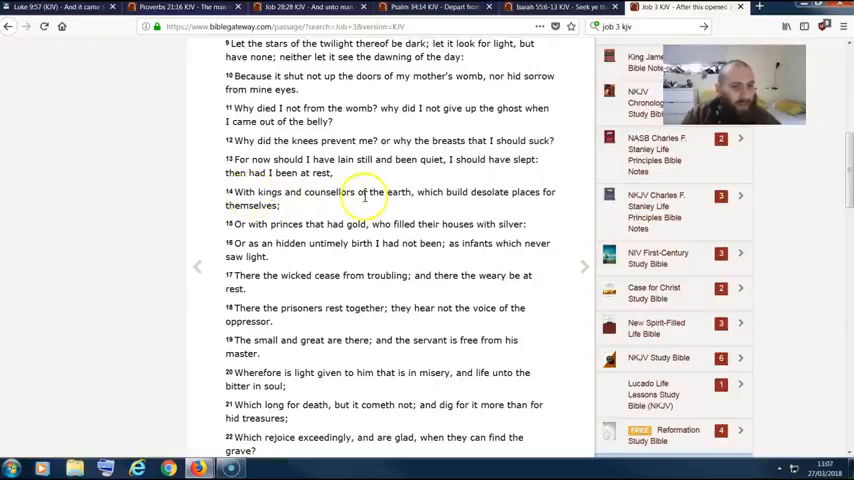
{"action": "mouse_move", "coordinate": [318, 219]}
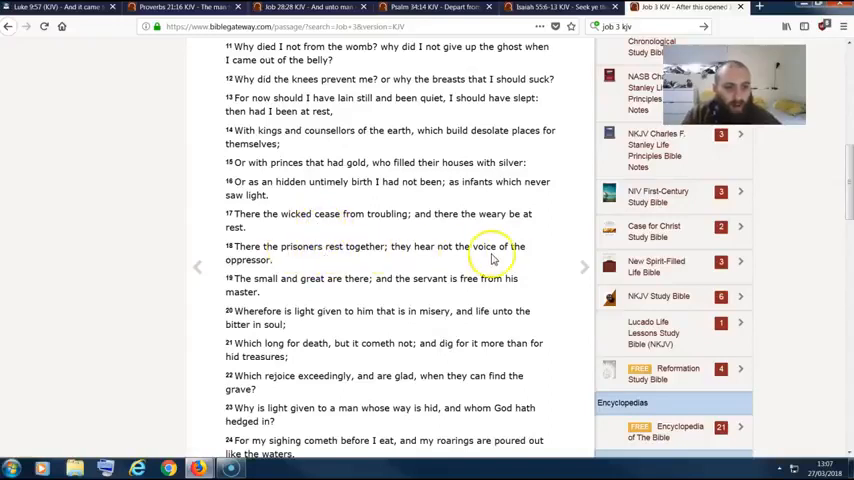
Step: Scroll the KJV Job 3 page down to verse 26
{"action": "scroll", "scroll_direction": "down", "scroll_amount": 3}
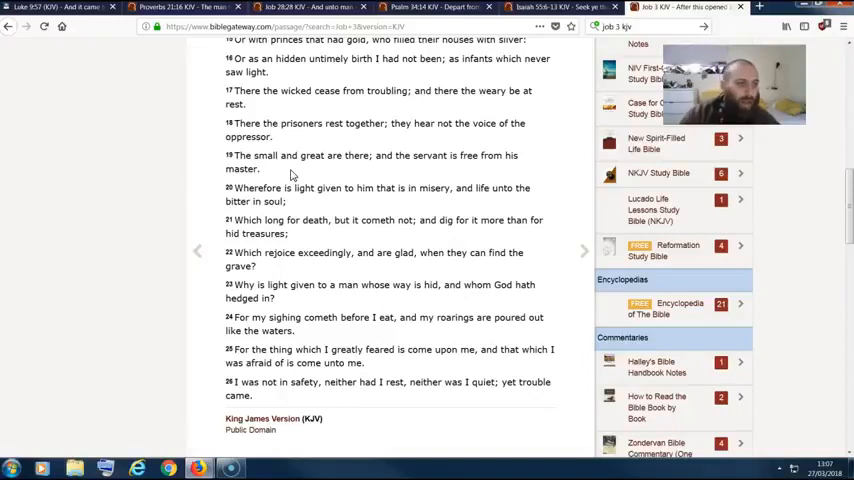
{"action": "left_click", "coordinate": [298, 172]}
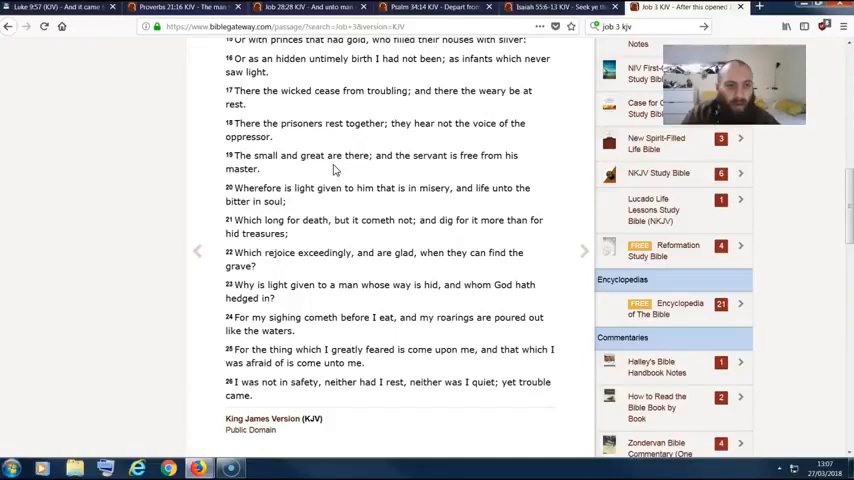
{"action": "mouse_move", "coordinate": [351, 97]}
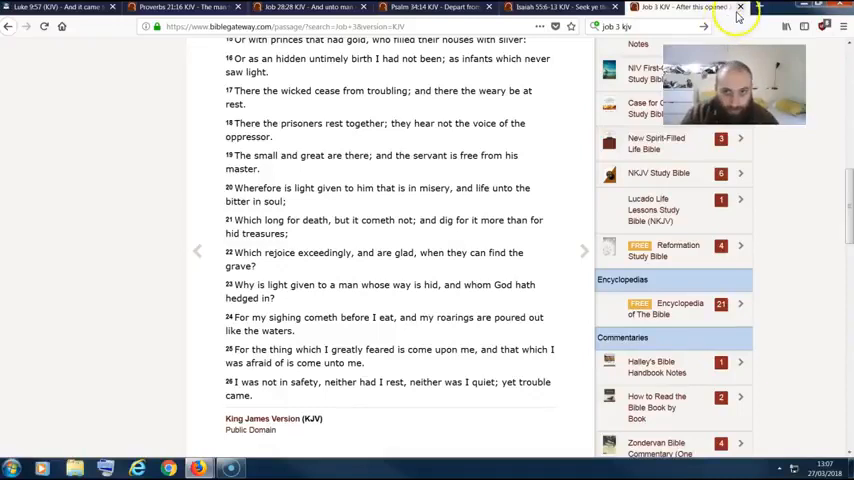
{"action": "mouse_move", "coordinate": [739, 12]}
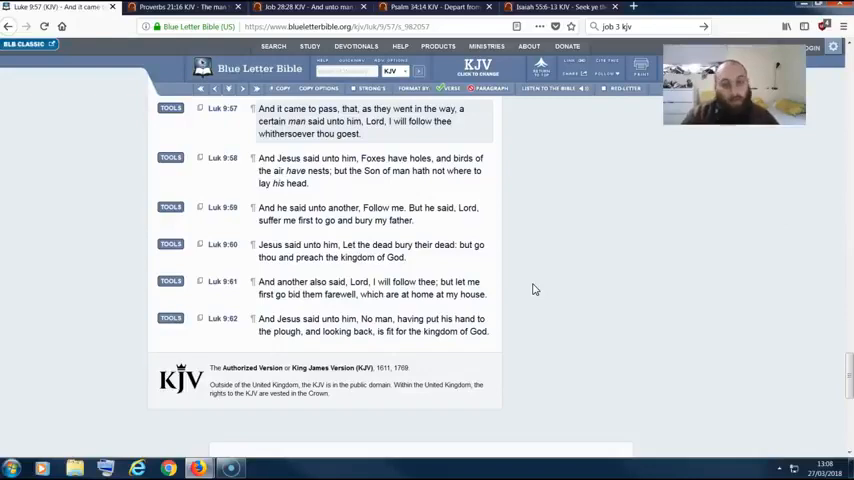
{"action": "mouse_move", "coordinate": [522, 352]}
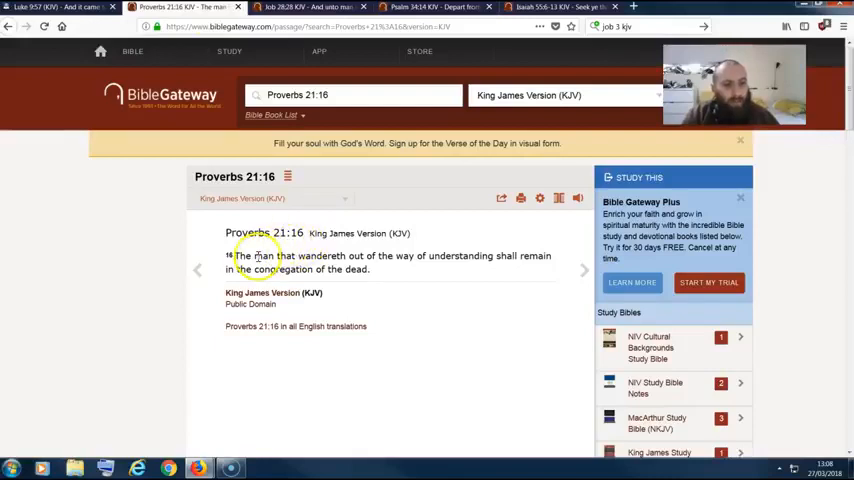
{"action": "mouse_move", "coordinate": [465, 256]}
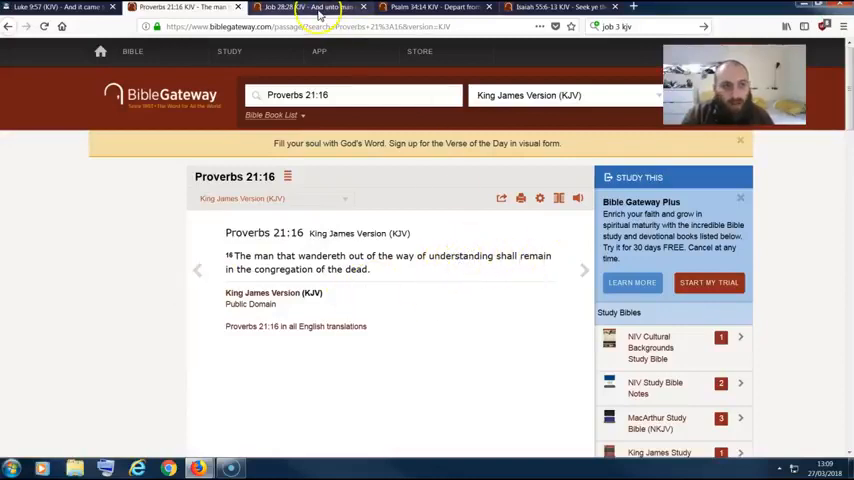
Step: Switch to the browser tab showing Job 28:28 KJV
{"action": "left_click", "coordinate": [305, 7]}
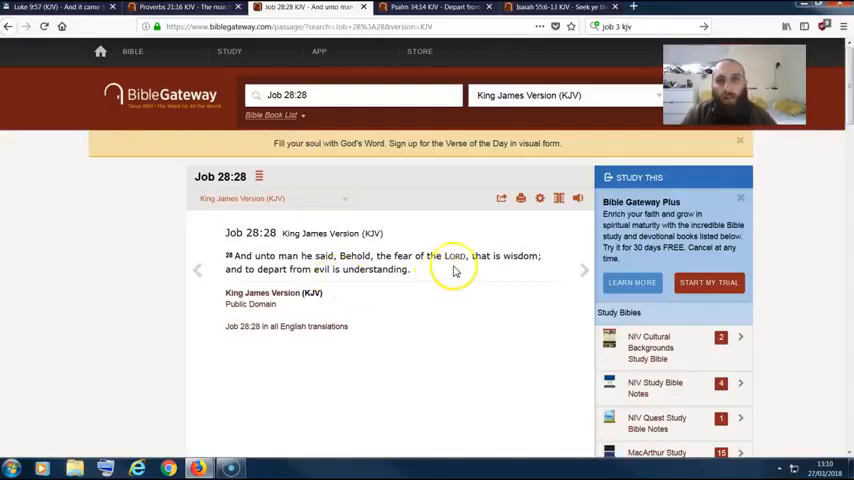
{"action": "mouse_move", "coordinate": [462, 278]}
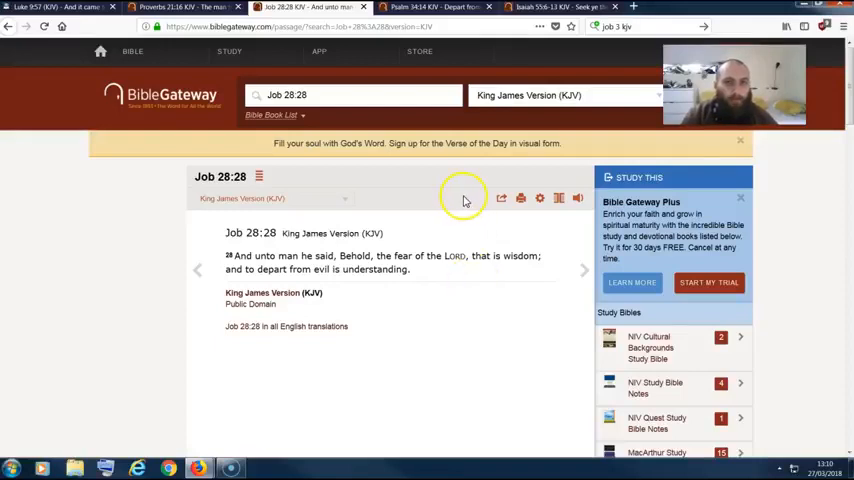
Step: Switch to the browser tab showing Psalm 34:14 KJV
{"action": "left_click", "coordinate": [432, 8]}
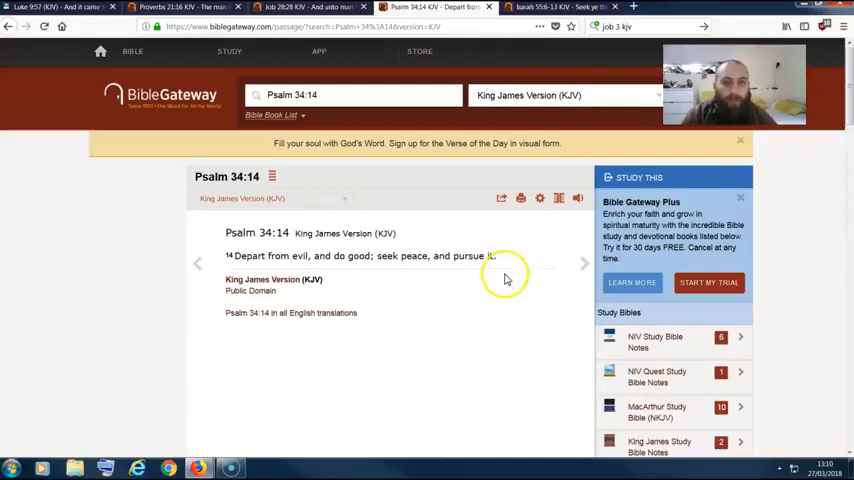
{"action": "mouse_move", "coordinate": [512, 282]}
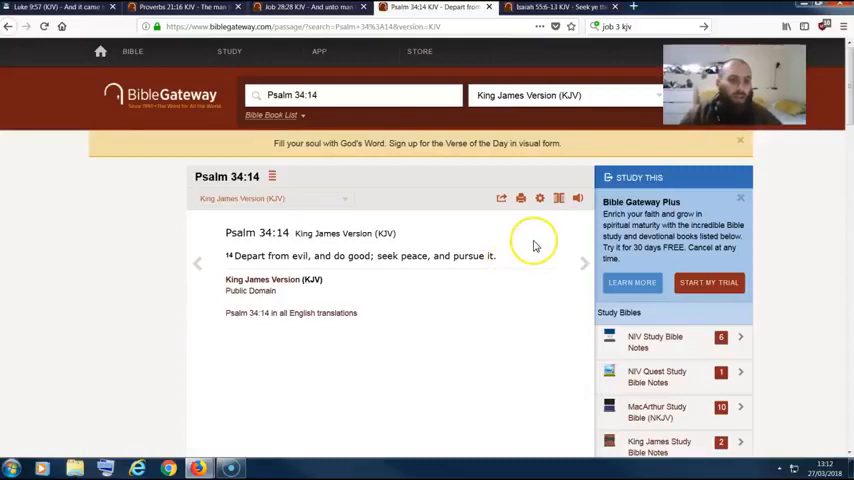
{"action": "mouse_move", "coordinate": [533, 247]}
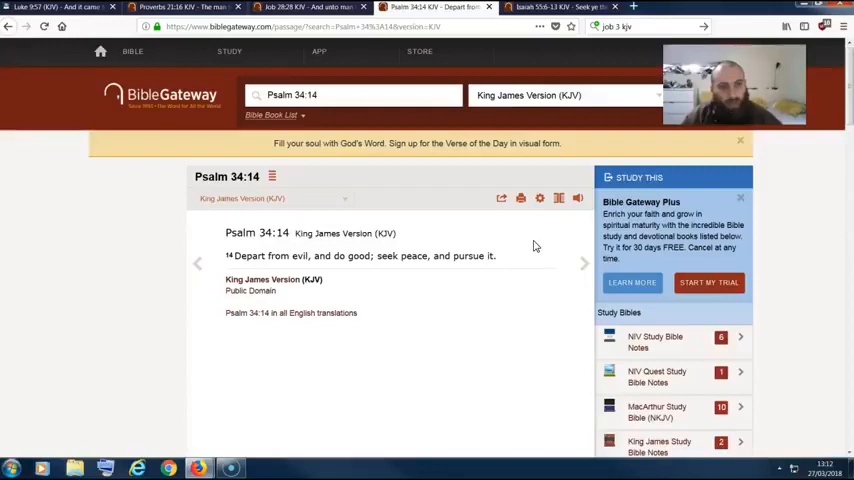